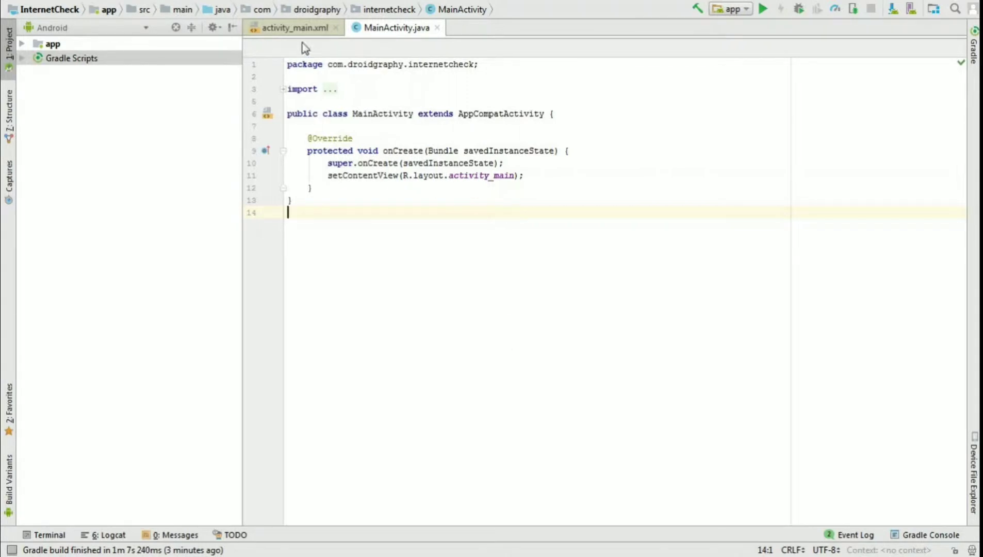
# - Lay out activity_main.xml with a tvStatus text view and a btnCheck button labelled 'Check'
pyautogui.click(293, 27)
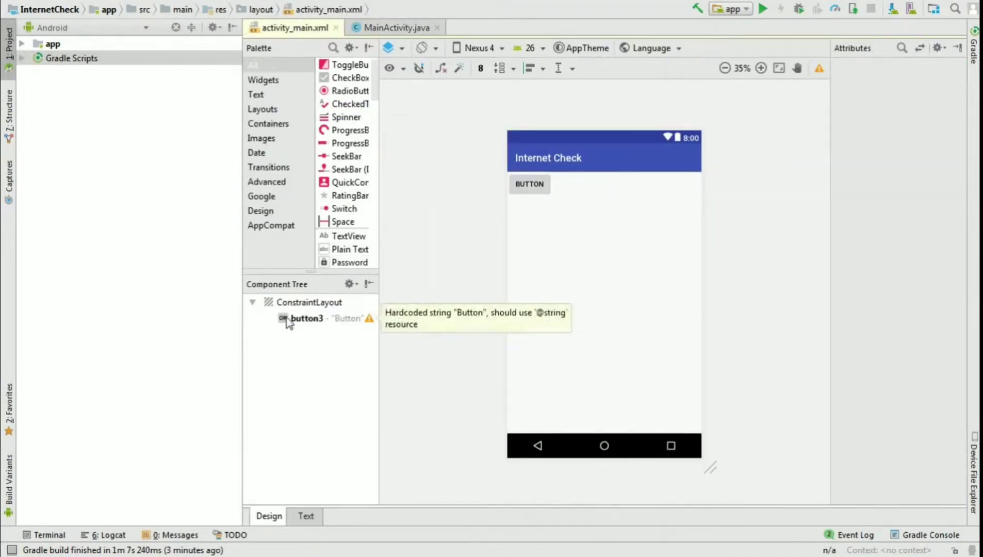
pyautogui.click(306, 318)
pyautogui.write('tv')
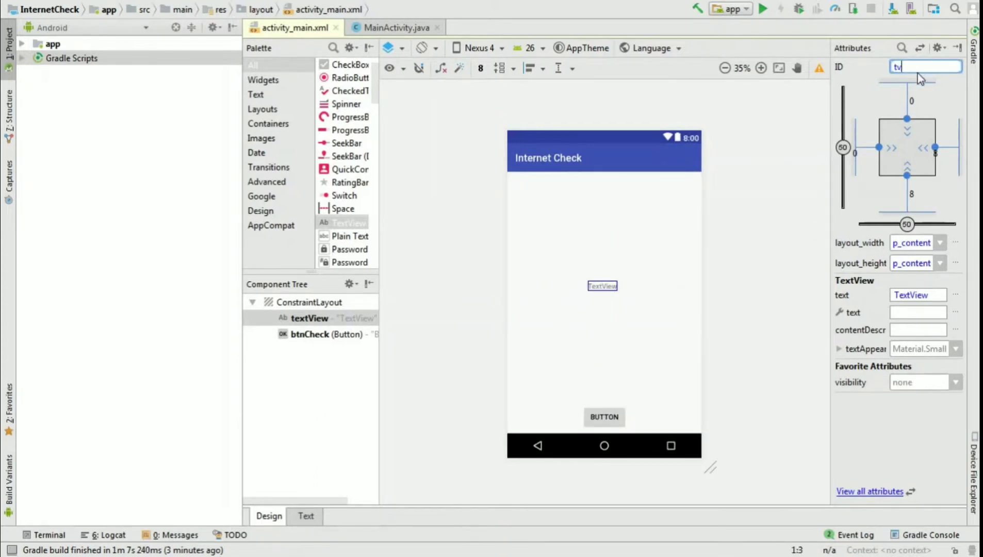
pyautogui.click(306, 516)
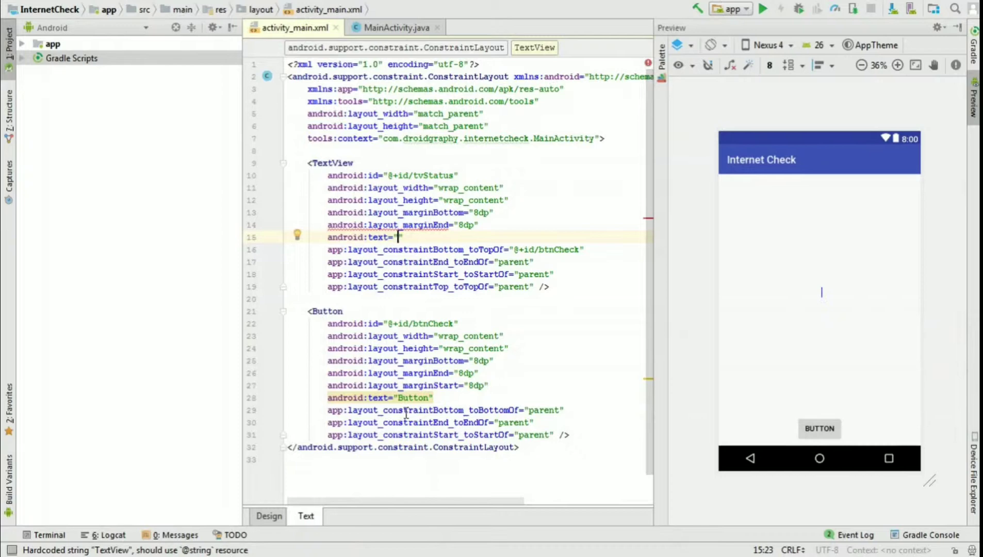
pyautogui.write('Check')
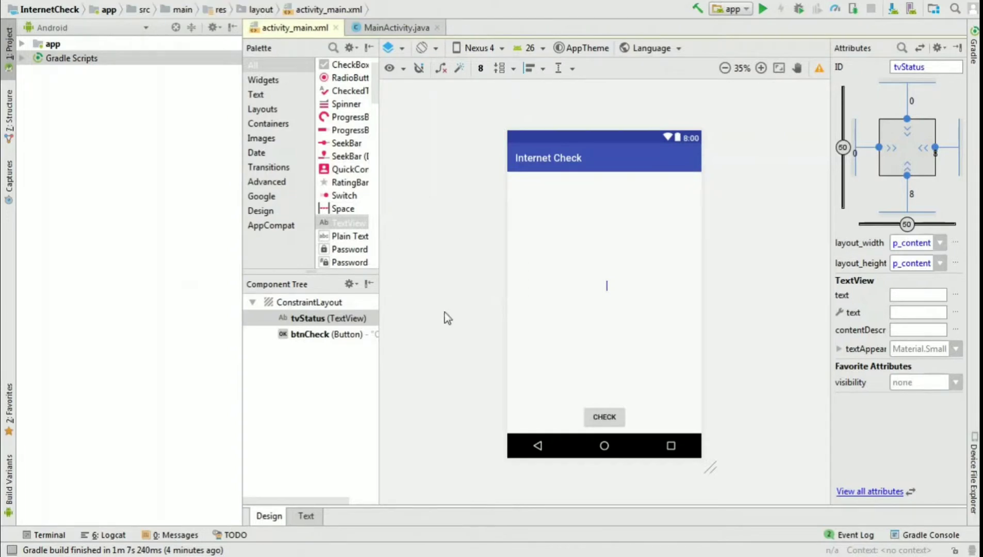
pyautogui.click(396, 28)
pyautogui.write('TextView t')
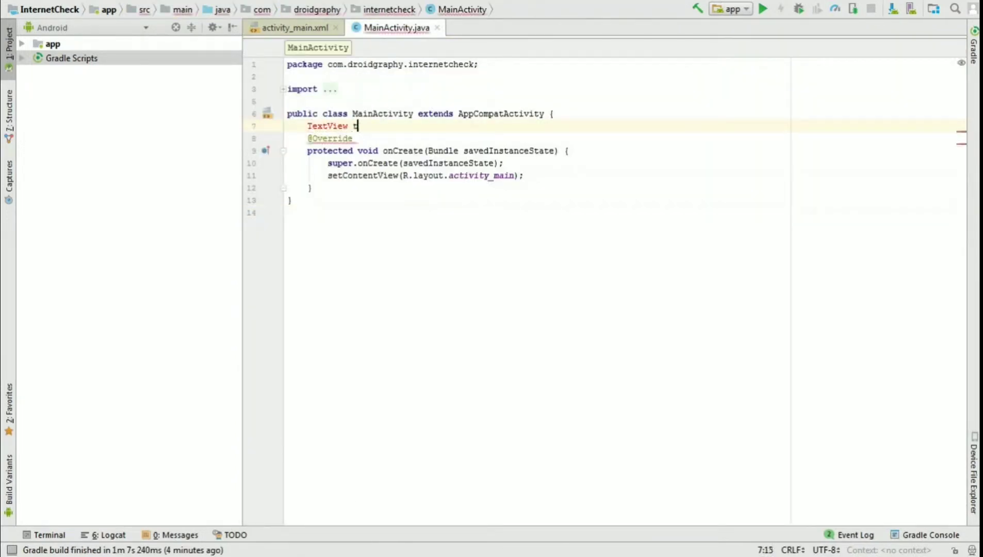
# - Declare tvStatus and btnCheck fields, start binding tvStatus, and open the Volley developer guide
pyautogui.write('vStatus;')
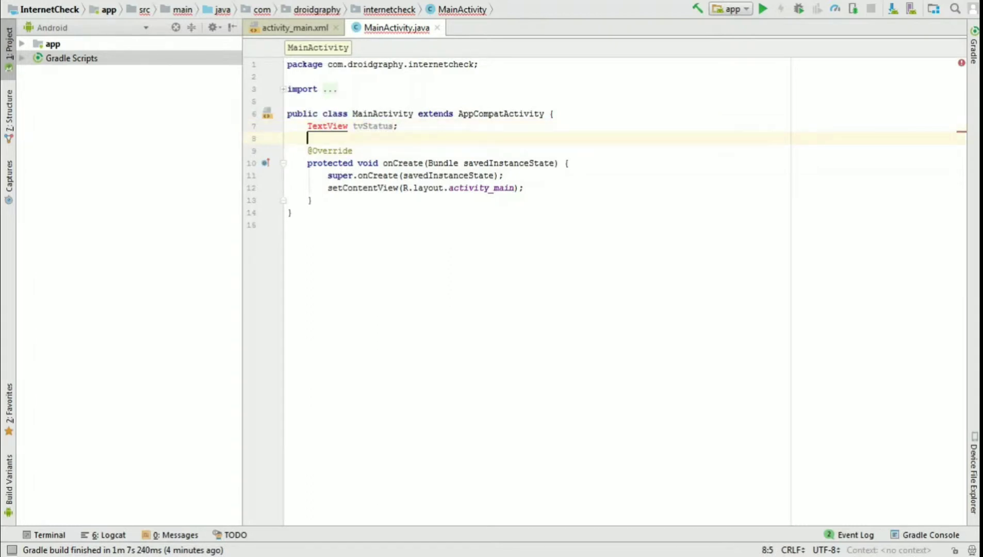
pyautogui.write('Button btnCheck;')
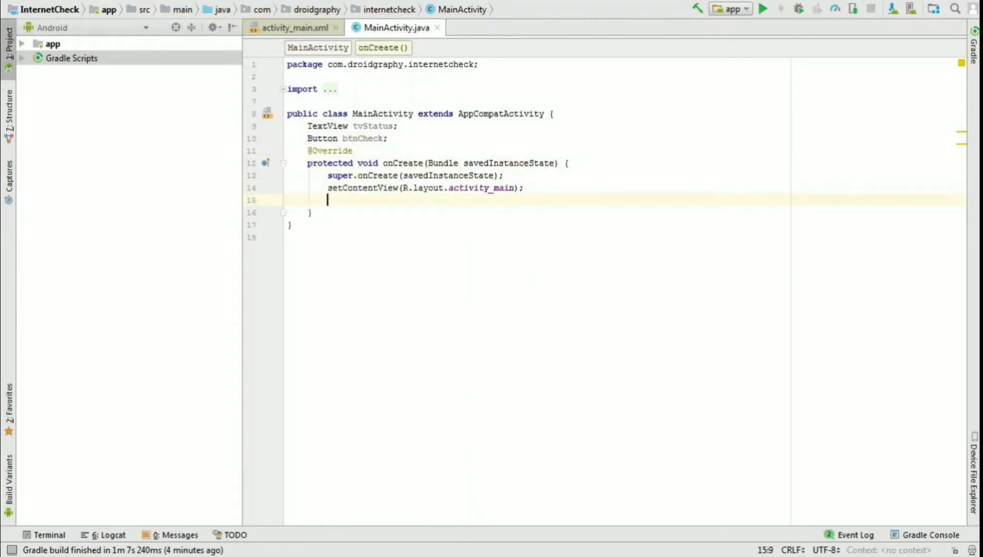
pyautogui.write('tvStatus = findViewById(R.id.tvStatus')
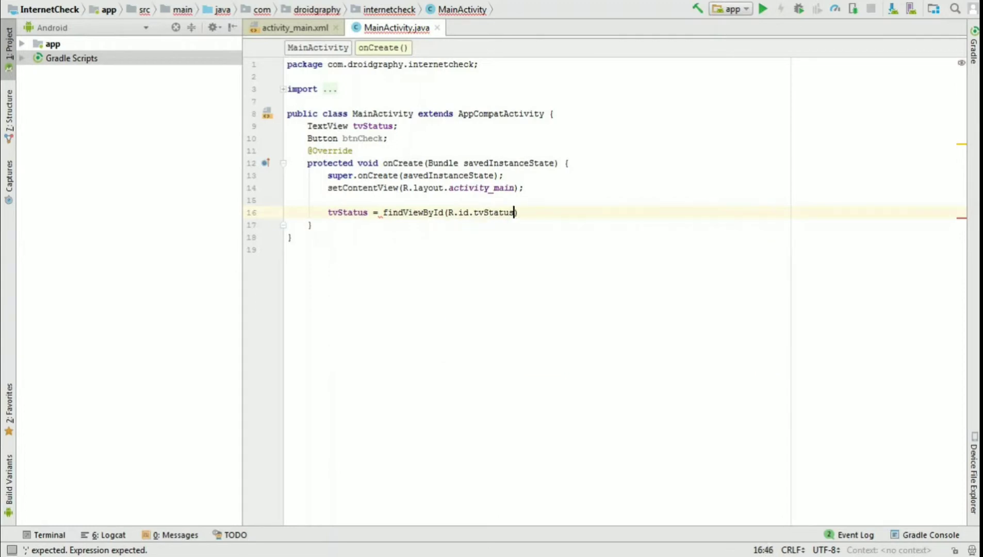
pyautogui.write('btnCheck')
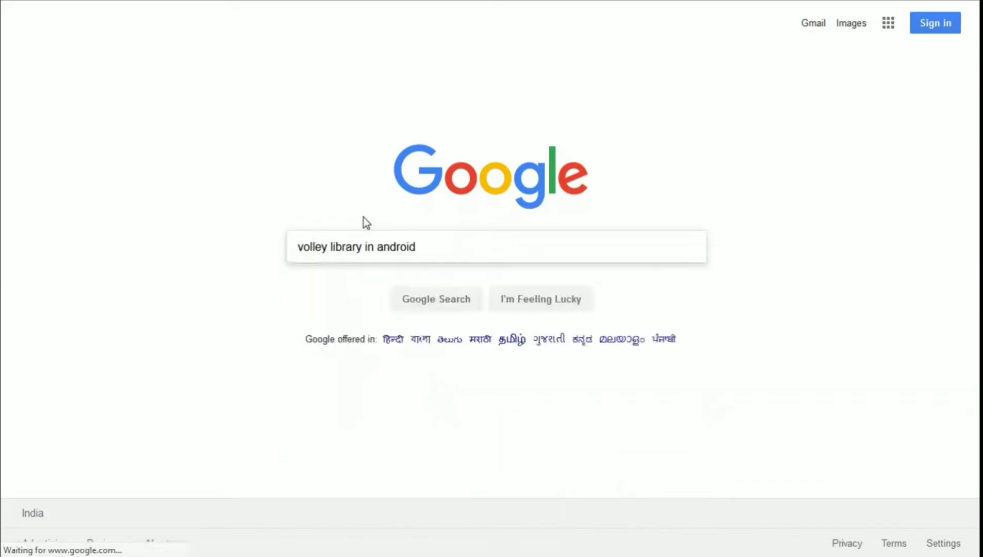
pyautogui.click(436, 298)
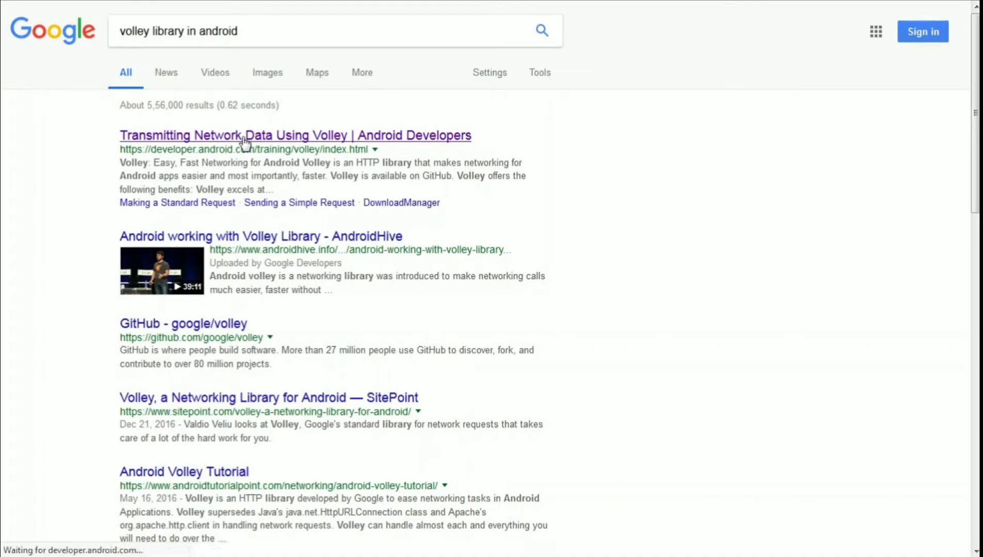
pyautogui.click(294, 136)
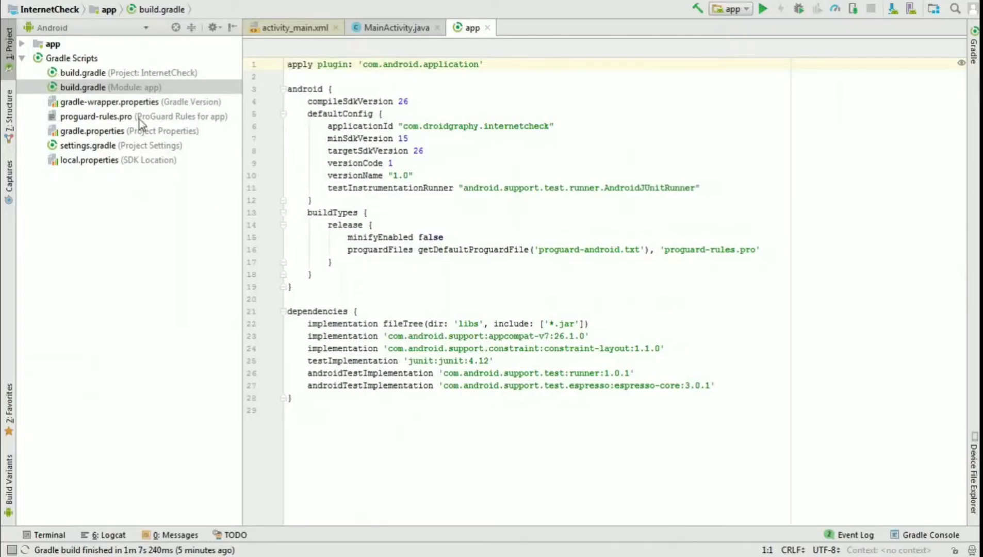
# - Add compile 'com.android.volley:volley:1.1.0' to the app module's build.gradle dependencies
pyautogui.click(110, 87)
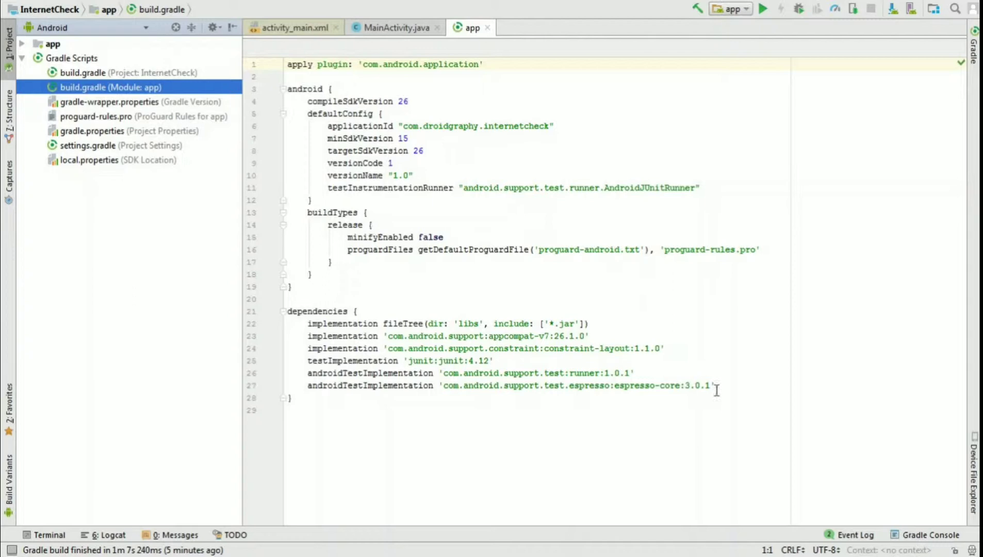
pyautogui.write("compile 'com.android.volley:volley:1.1.0'")
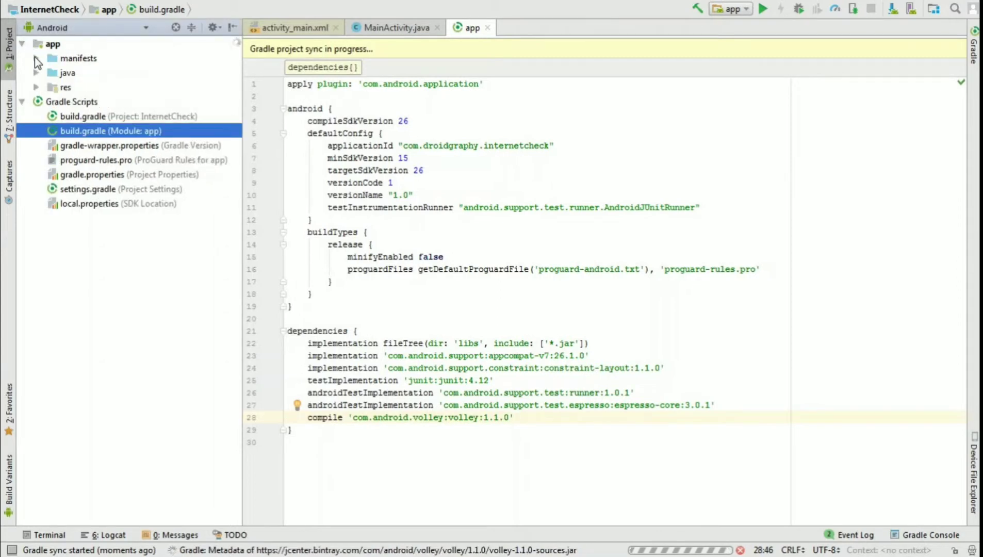
# - Add a uses-permission tag for android.permission.INTERNET to AndroidManifest.xml
pyautogui.doubleClick(116, 72)
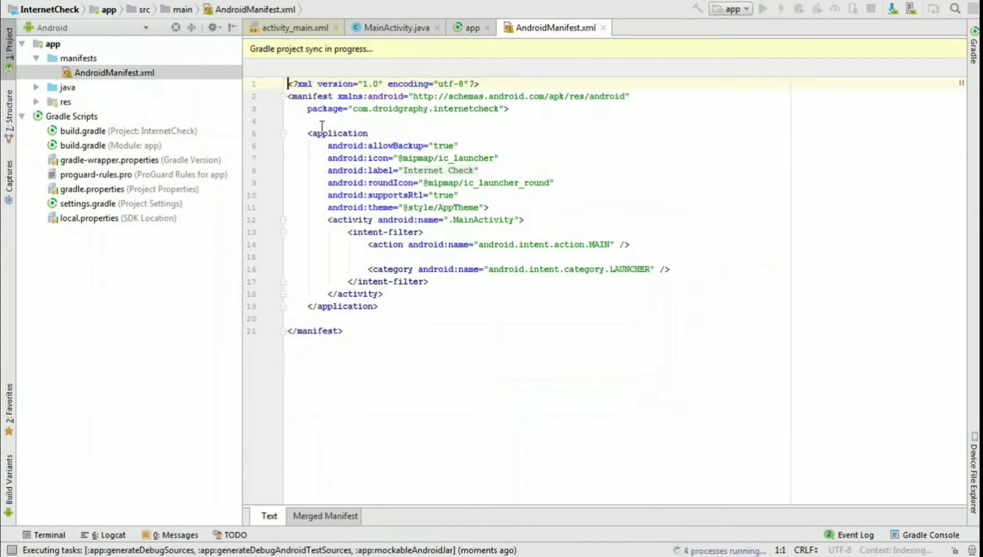
pyautogui.write('<use')
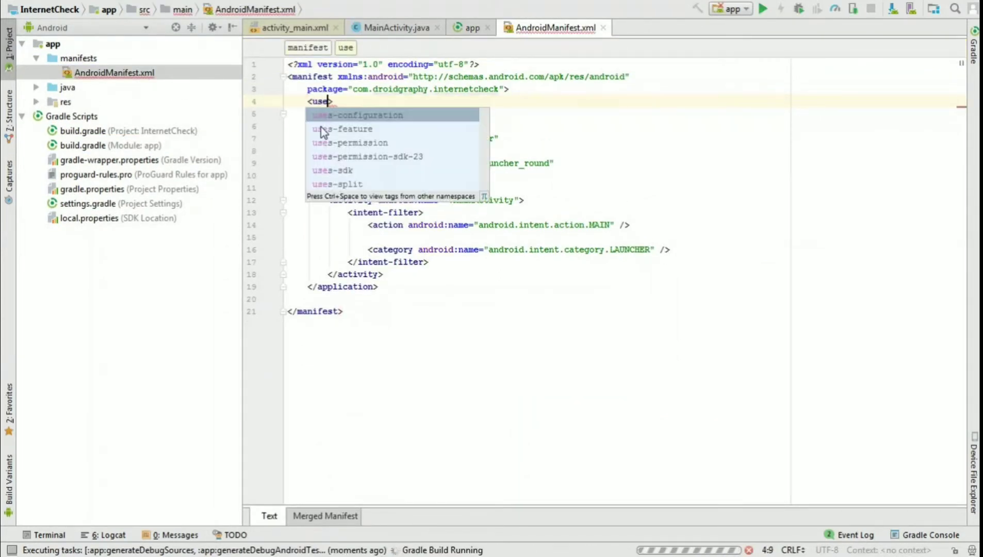
pyautogui.click(350, 142)
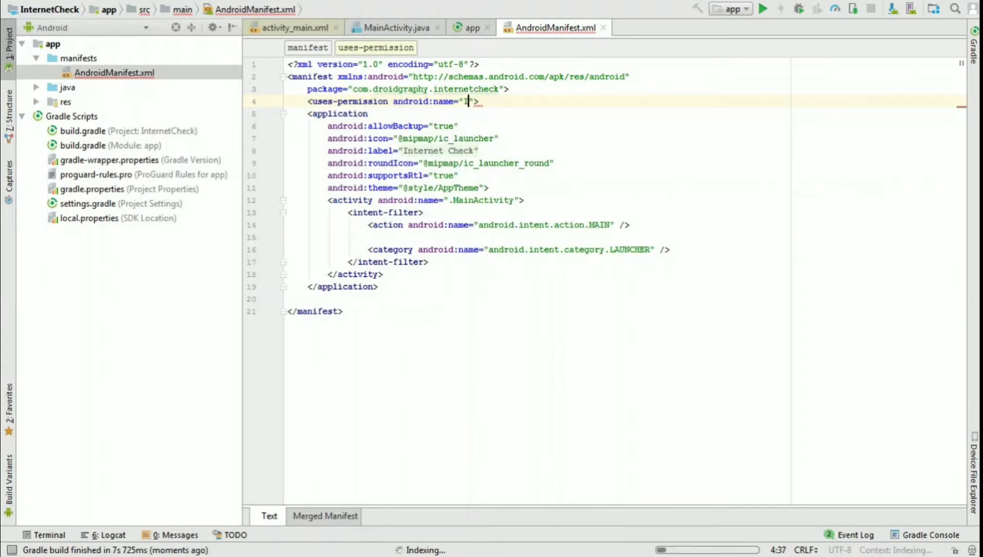
pyautogui.write('Interne')
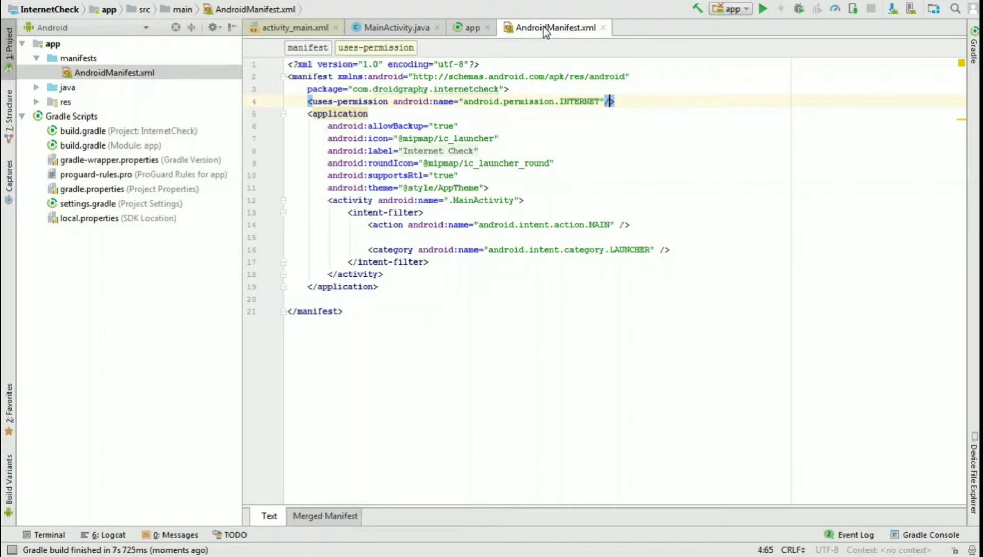
pyautogui.click(395, 27)
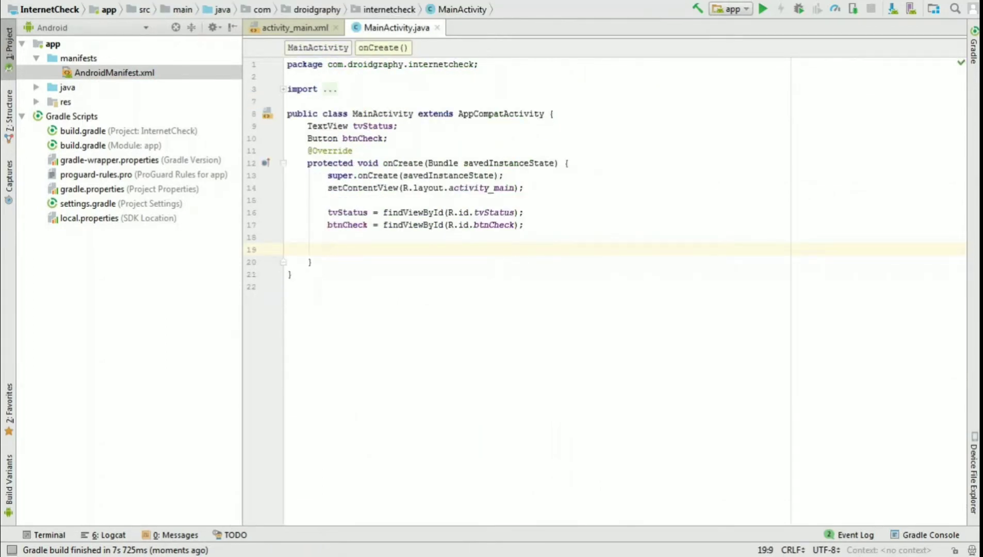
pyautogui.write('StringRe')
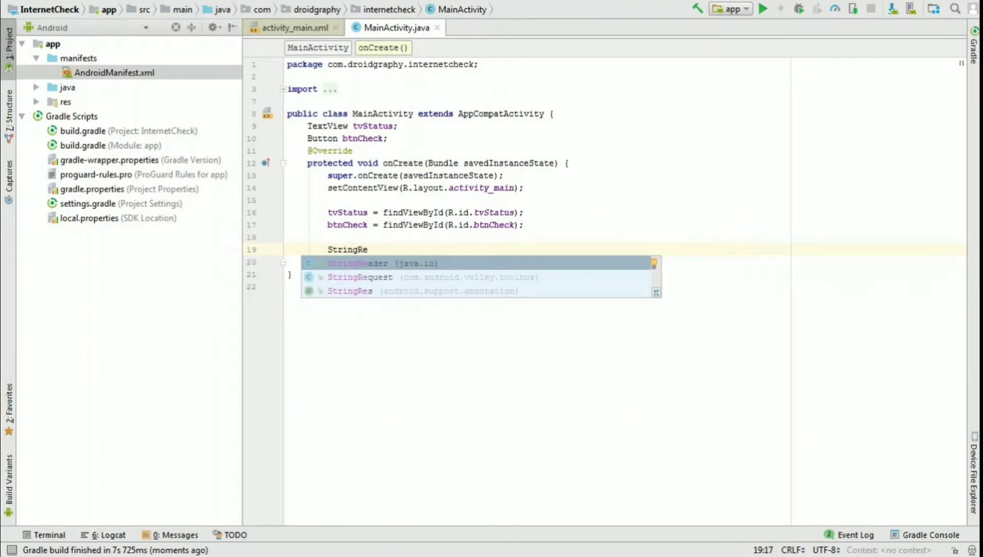
pyautogui.write('StringRequest stringRequest = n')
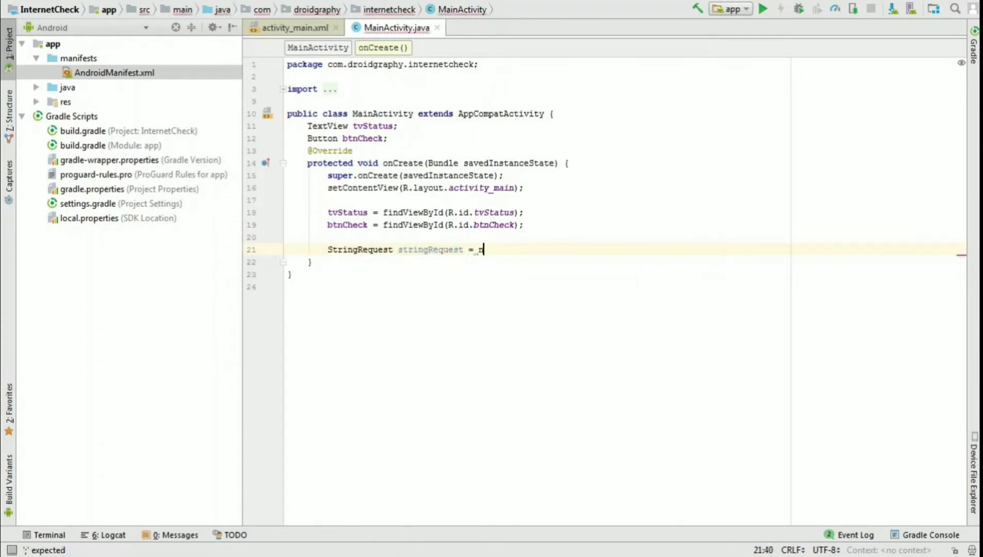
pyautogui.write('new StringRequest(')
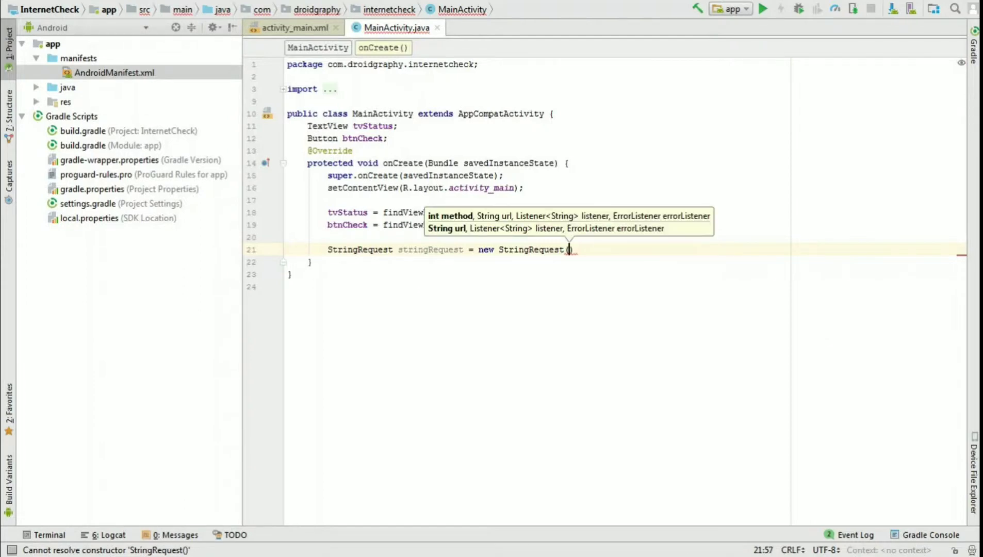
pyautogui.write('Method')
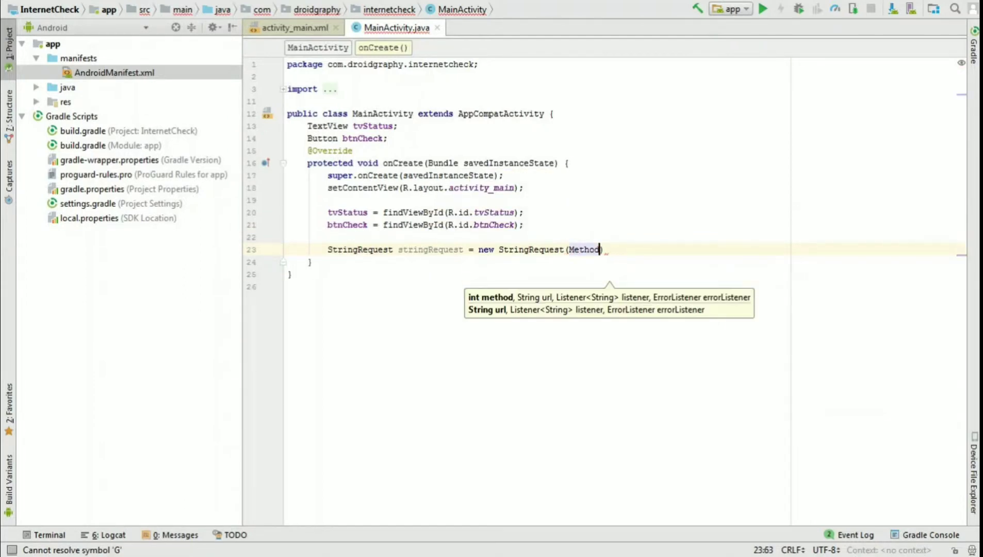
pyautogui.write('.GET')
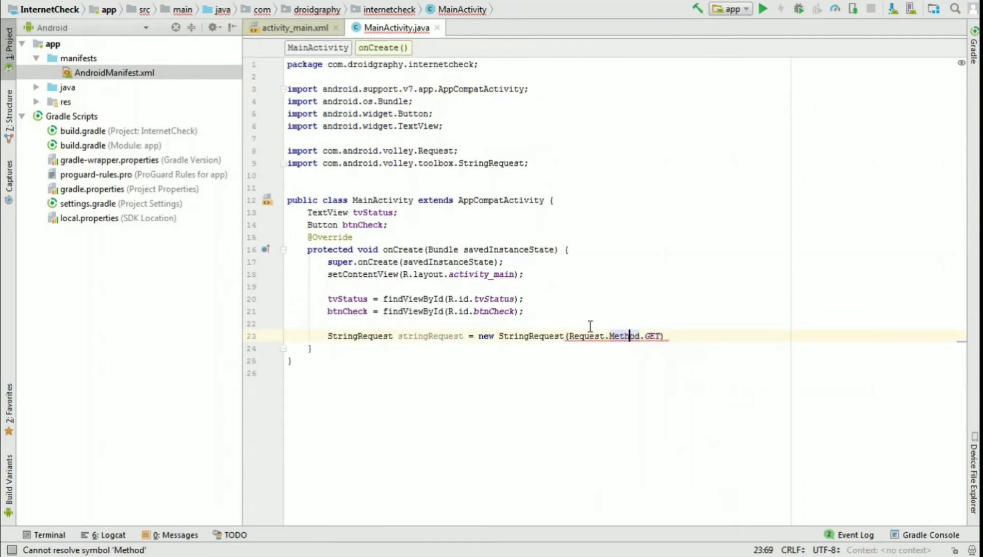
pyautogui.write(',')
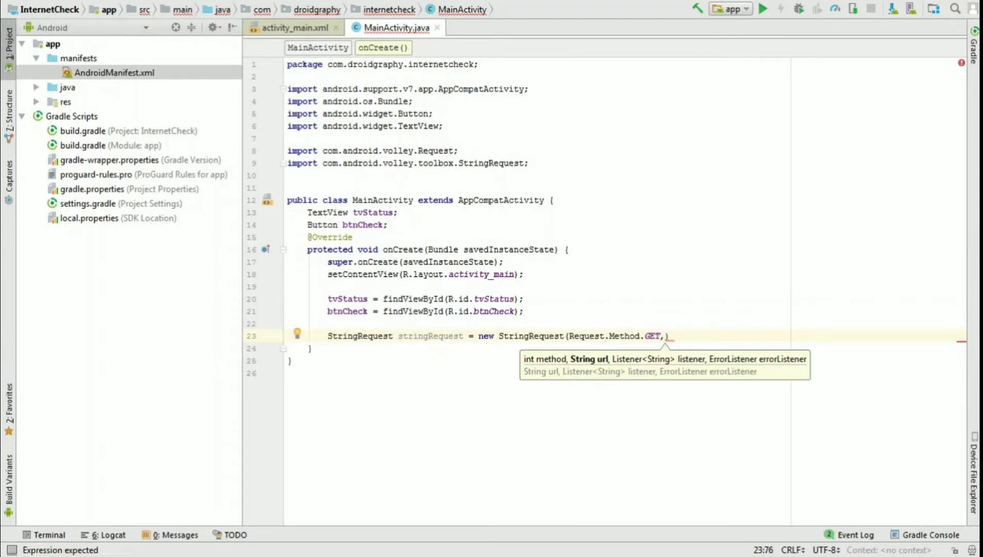
pyautogui.write('"https://"')
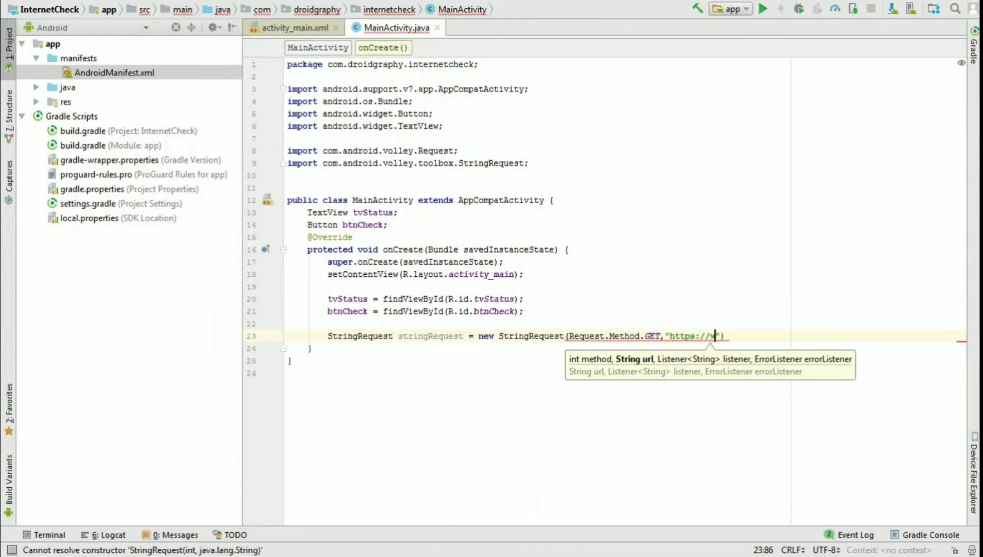
pyautogui.write('ww.google.com')
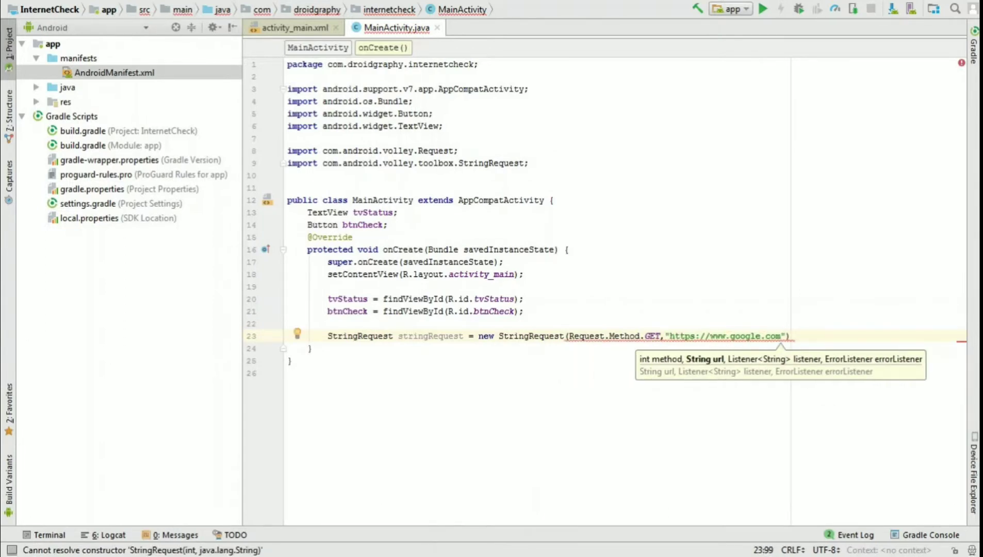
pyautogui.write('new')
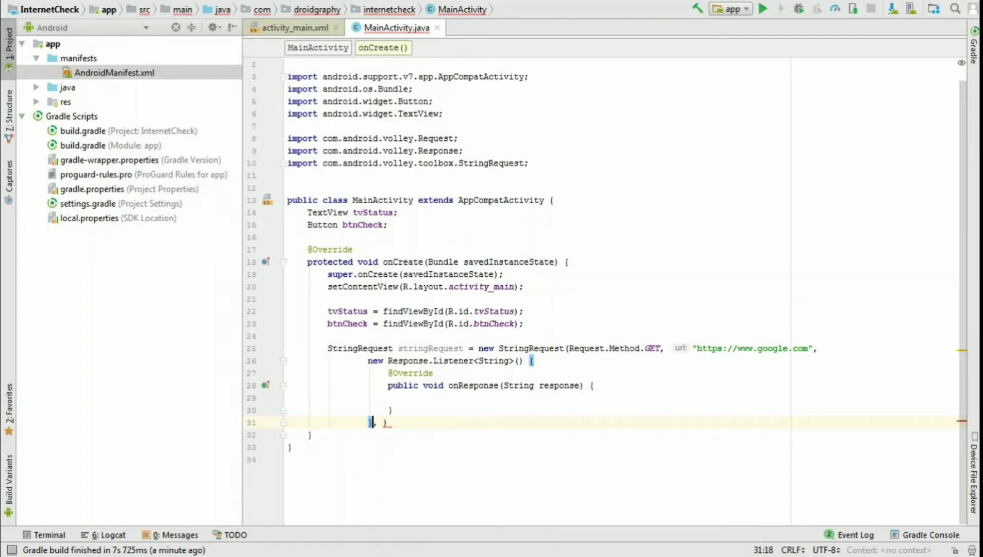
pyautogui.write('new Response.ErrorListener() {')
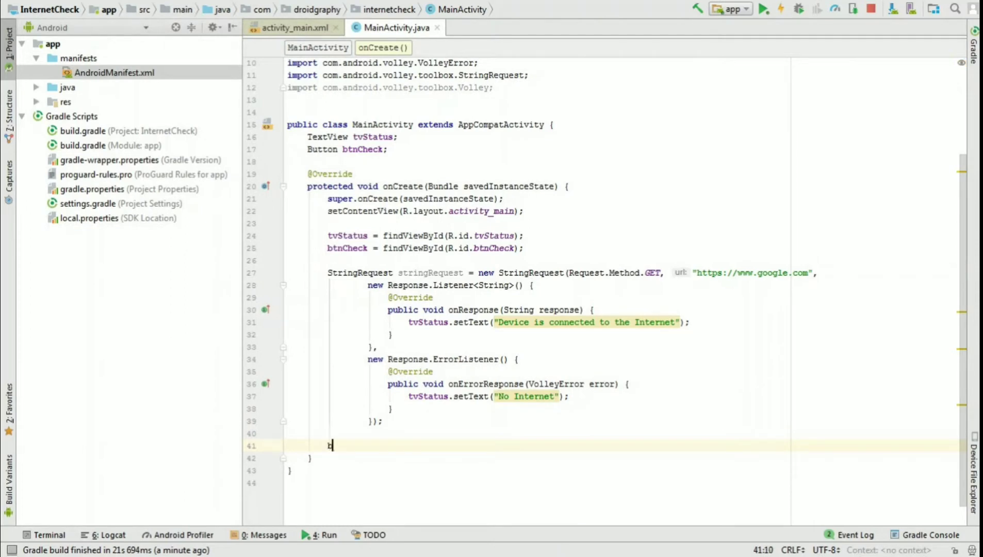
# - Make btnCheck's onClick add stringRequest to Volley.newRequestQueue(MainActivity.this)
pyautogui.write('btnCheck.seton')
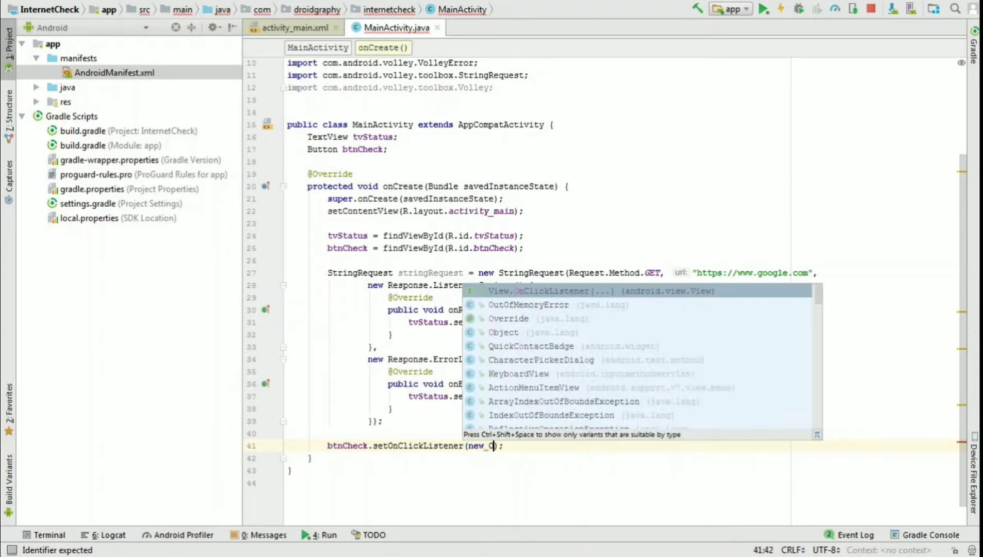
pyautogui.press('Enter')
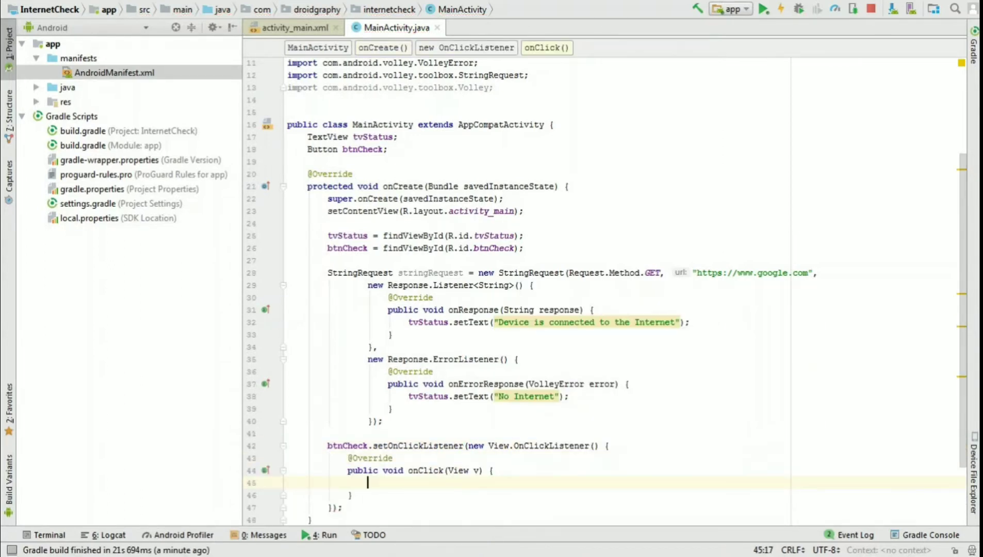
pyautogui.write('Volley.newRequestQueue(MainActivity.this')
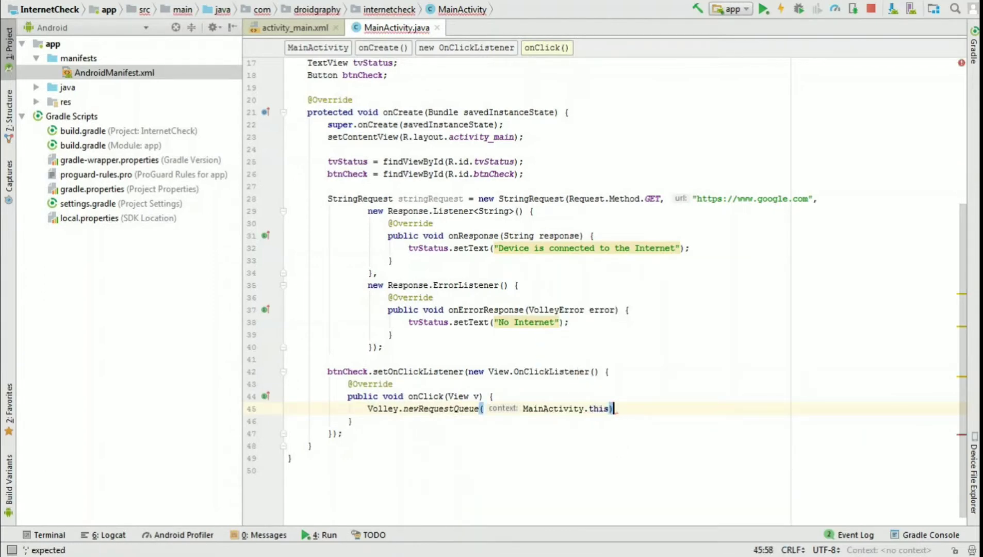
pyautogui.write('.add()')
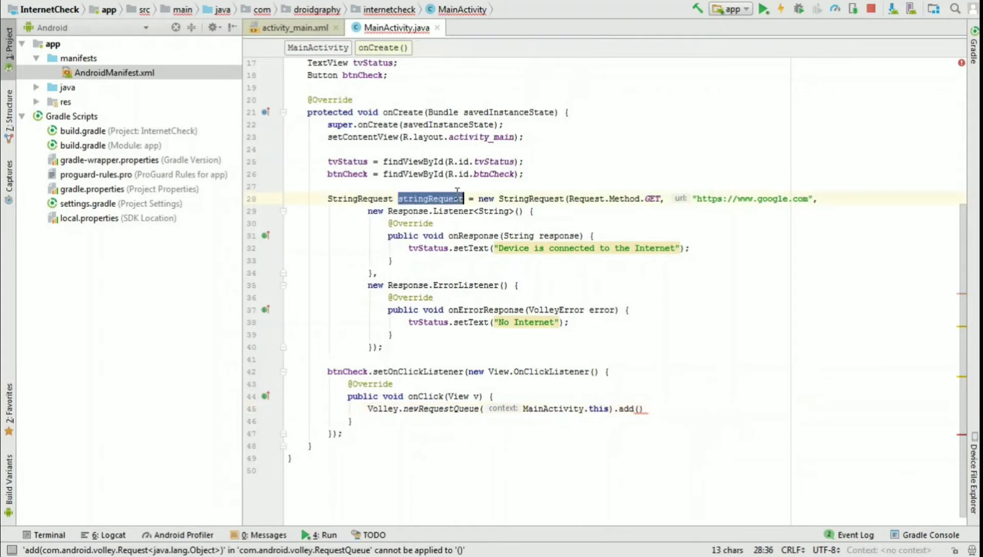
pyautogui.write('stringRequest')
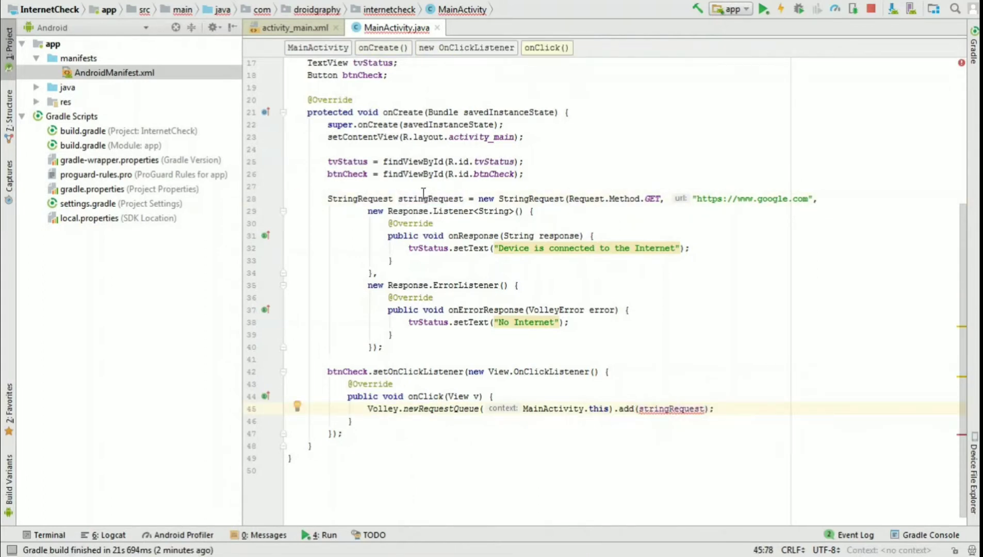
pyautogui.click(424, 199)
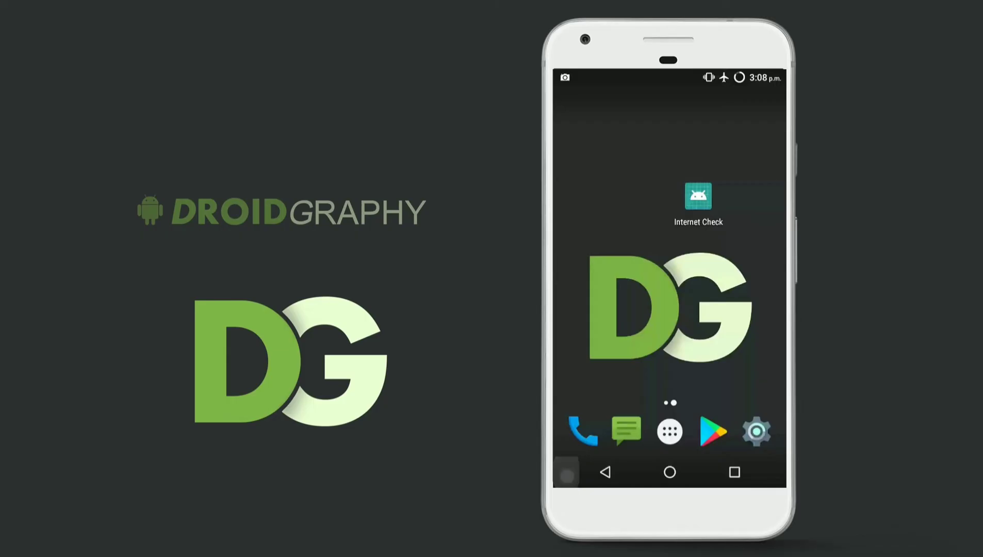
# - Launch Internet Check on the phone and tap CHECK to test the connection
pyautogui.click(698, 198)
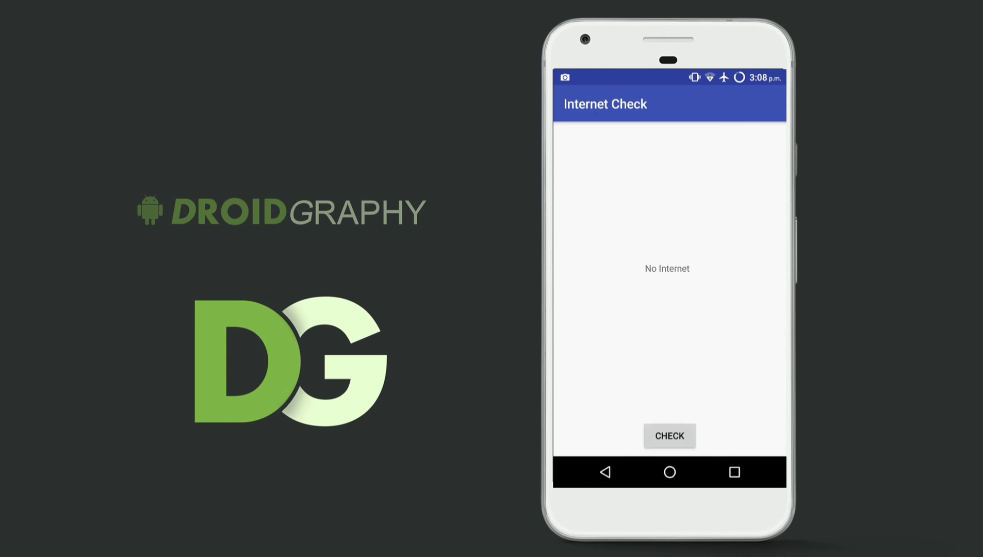
pyautogui.click(668, 435)
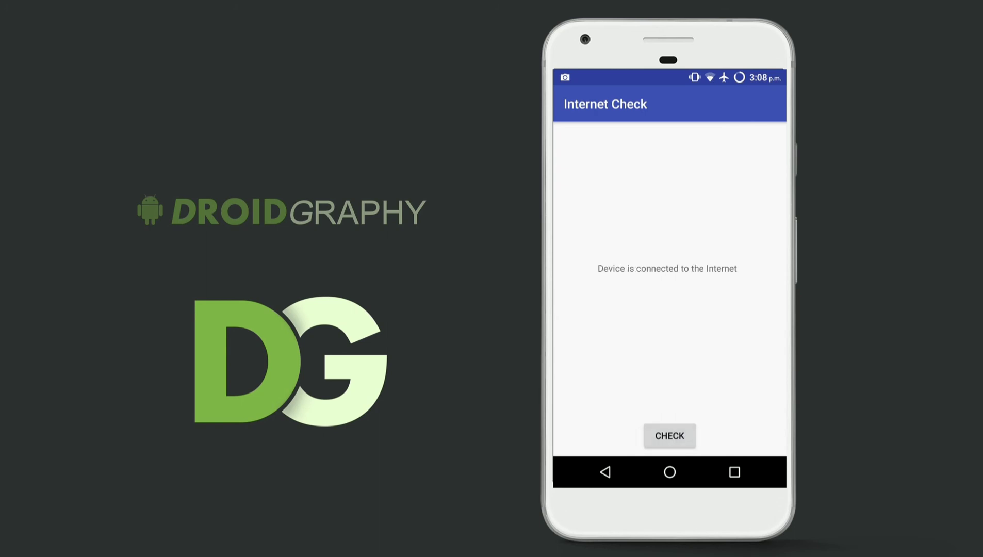